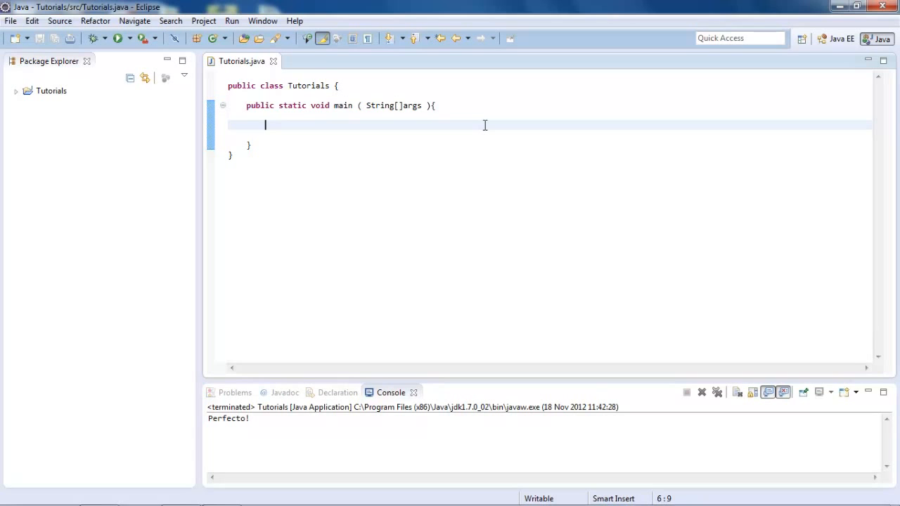
Step: Declare String something = "Hello World!"; inside main
type("s")
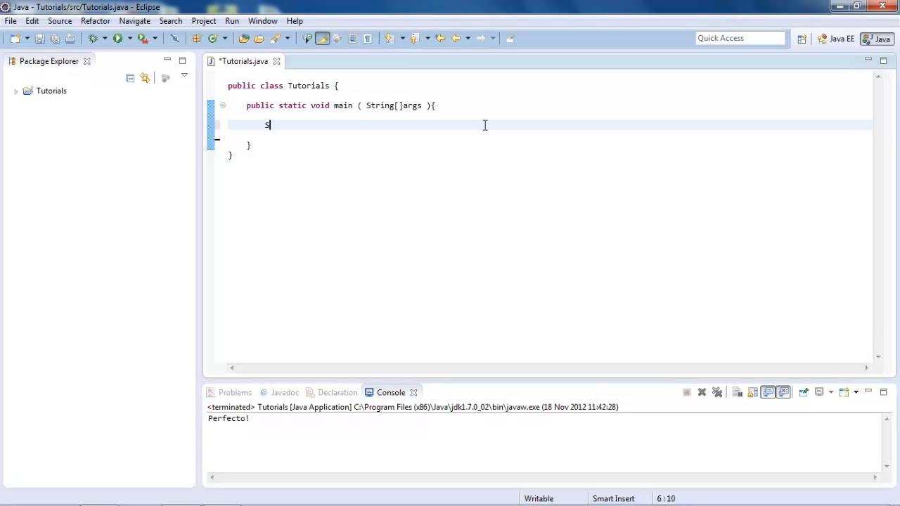
type("tring")
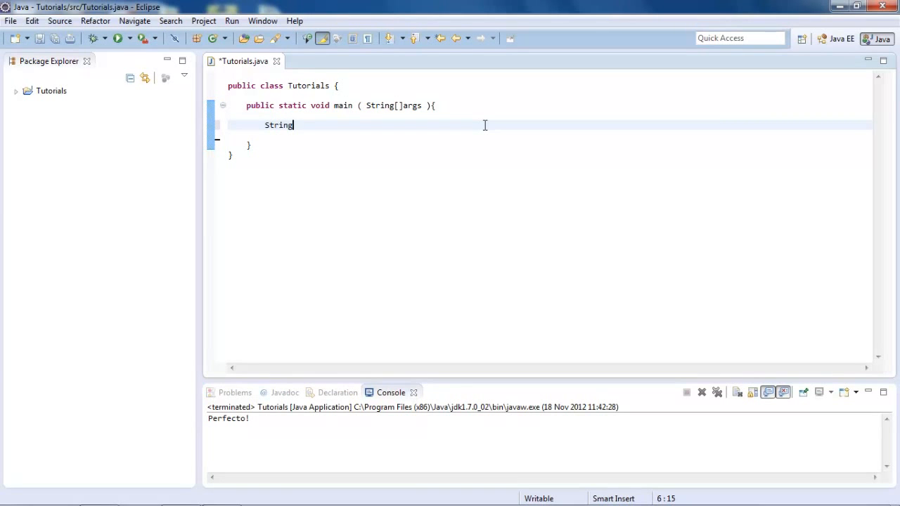
type("something")
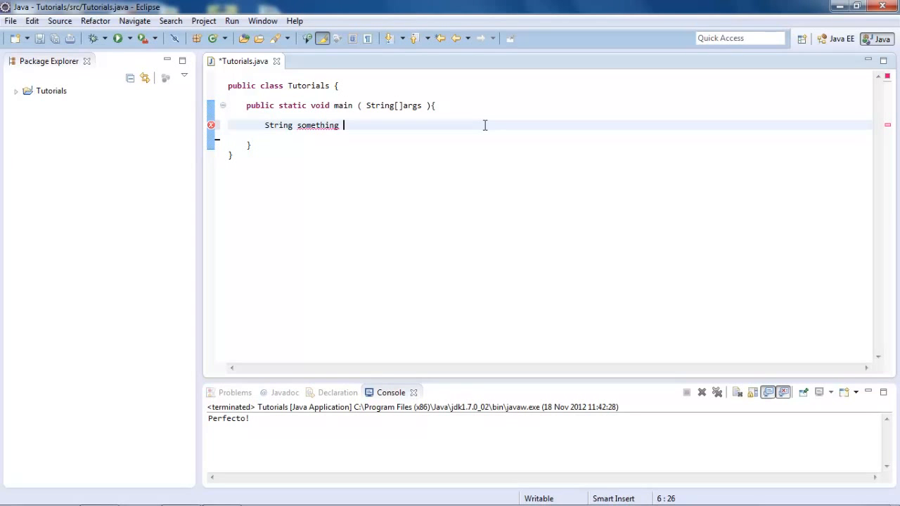
type("=")
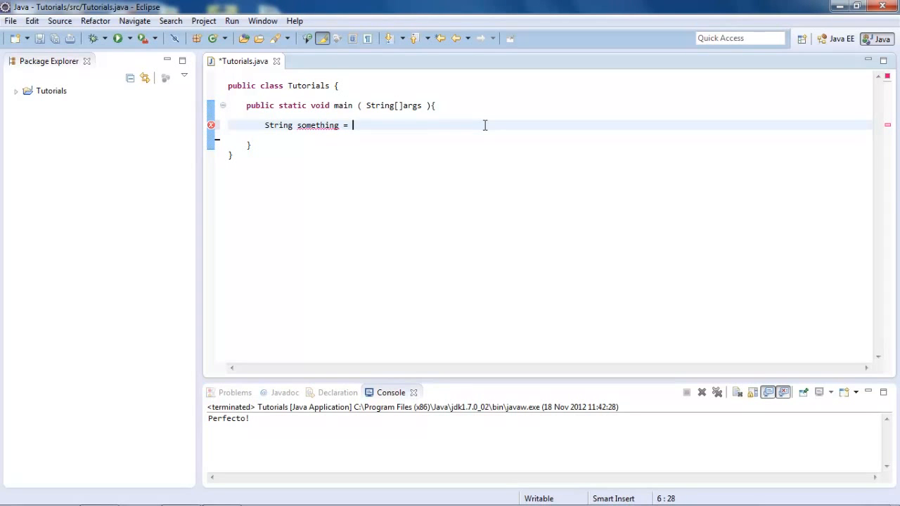
type("\"\"")
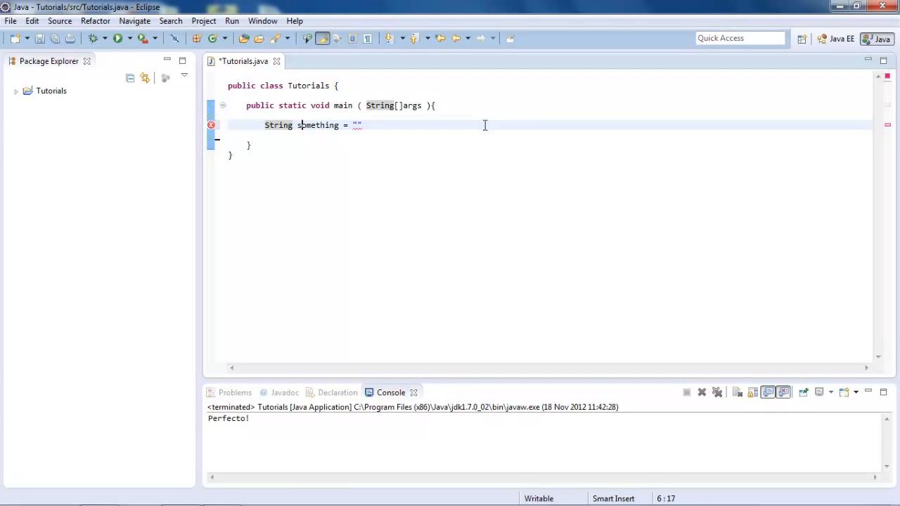
type("Hell")
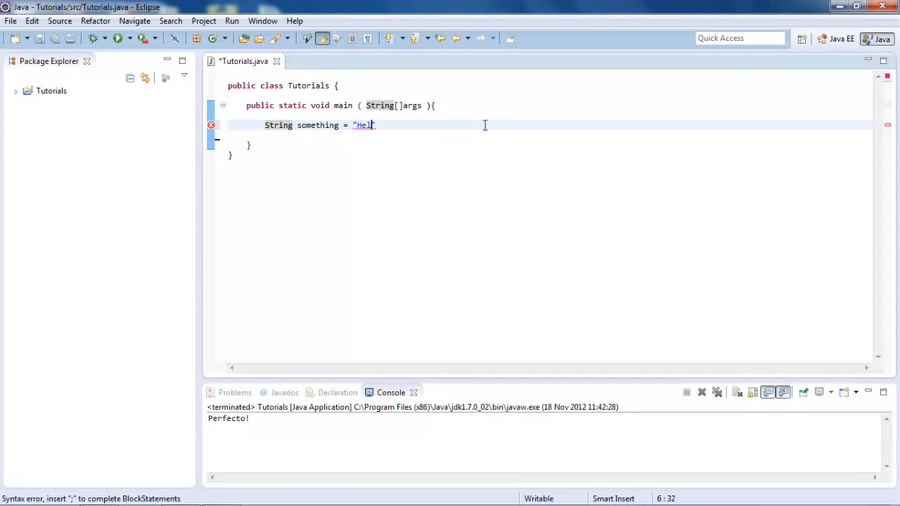
type("lo World!")
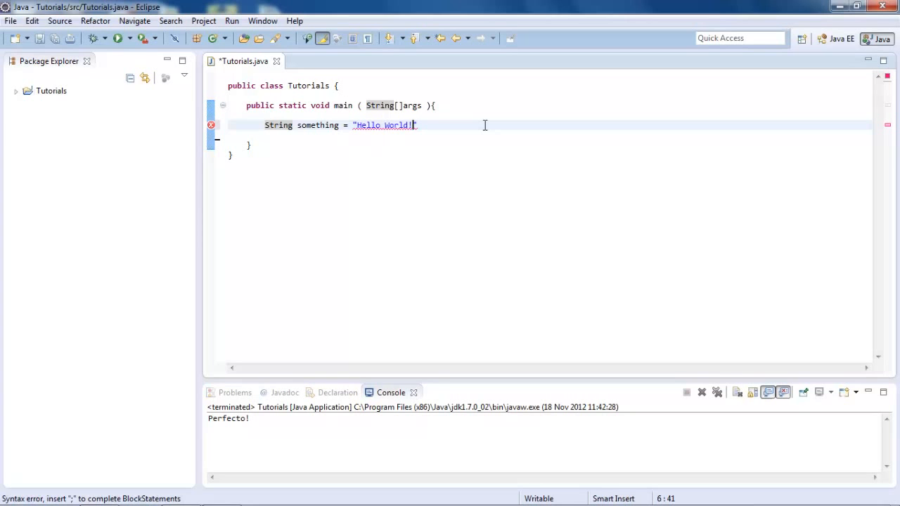
type(";")
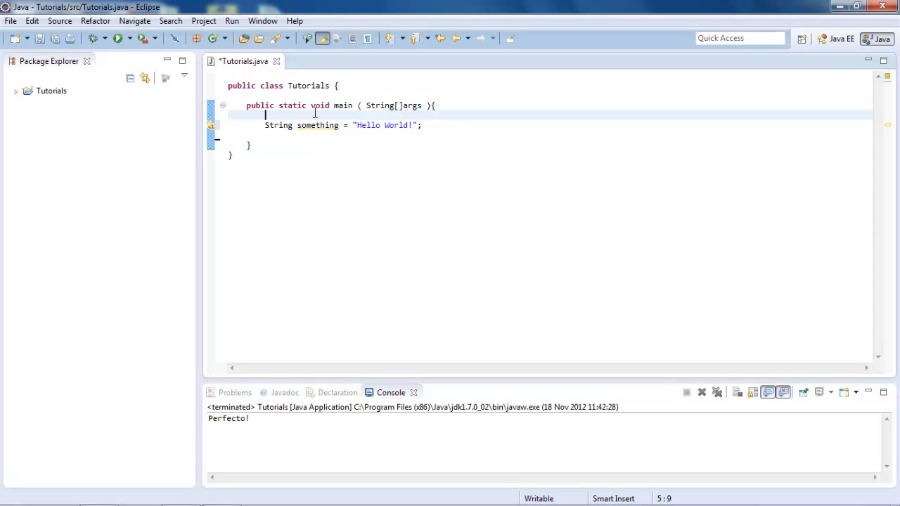
Step: Add a println printing "The string is " + something.length() + " characters long!"
left_click(449, 125)
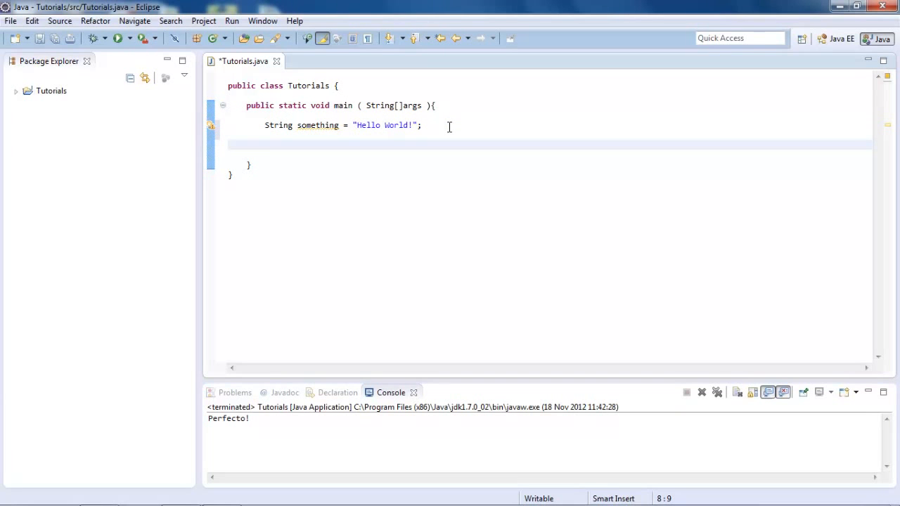
type("System")
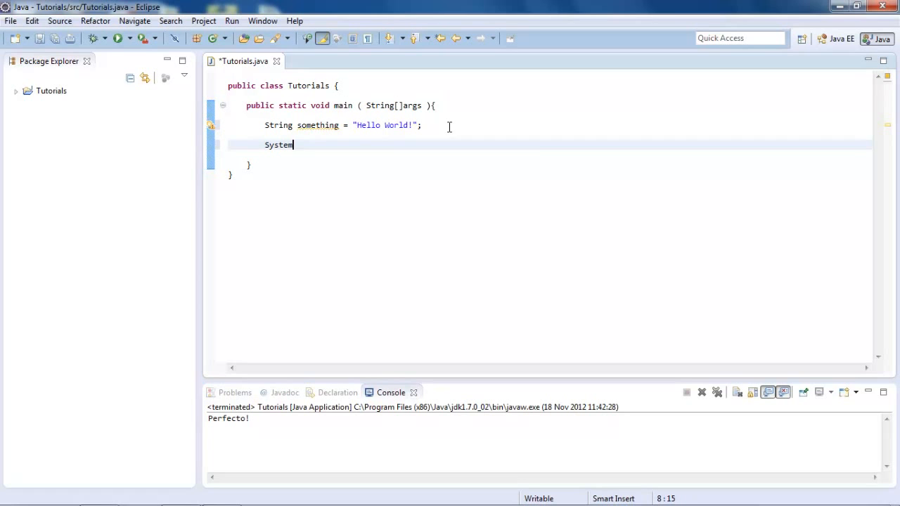
type(".out.p")
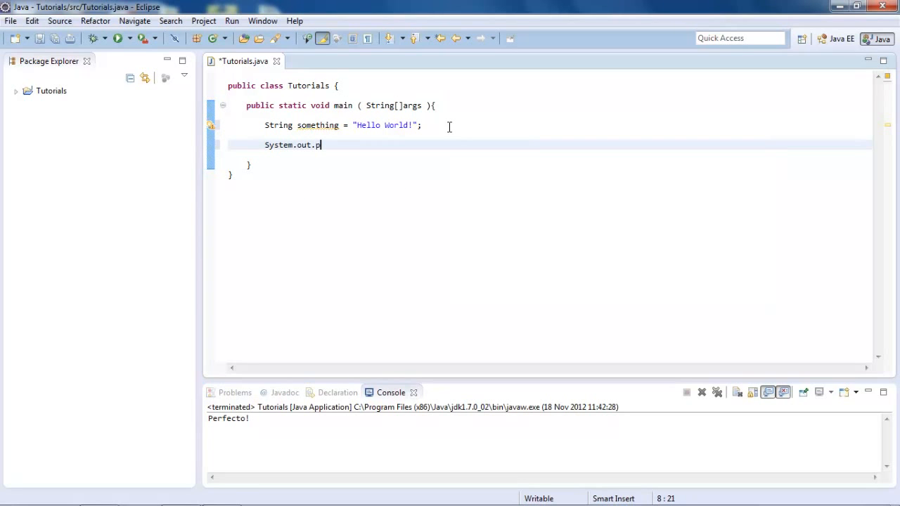
type("rint")
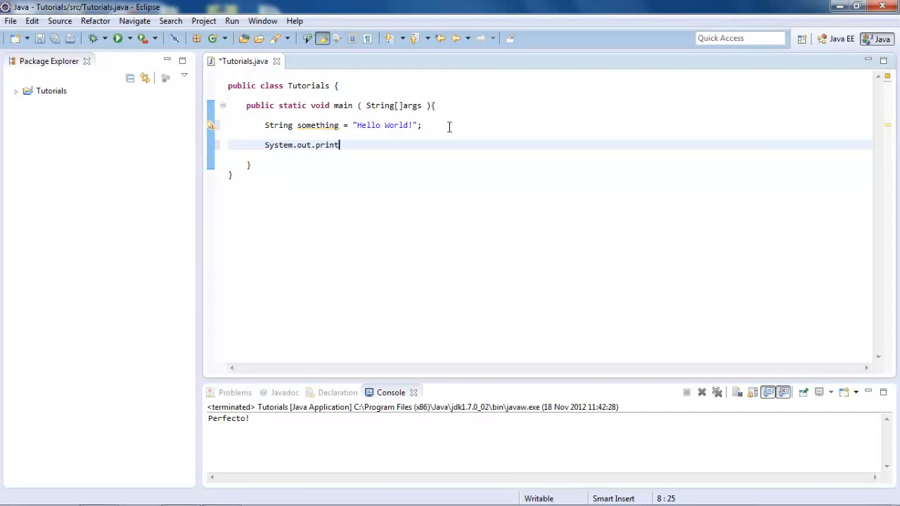
type("ln()")
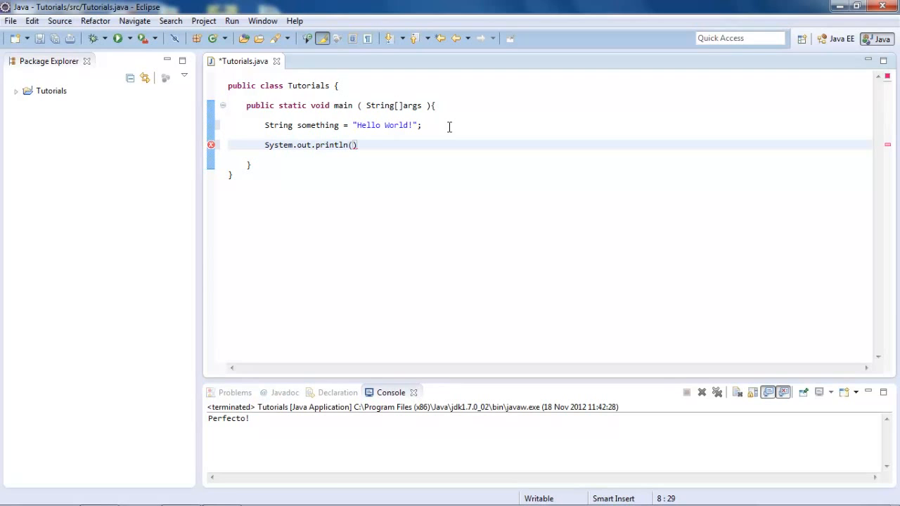
type("\"")
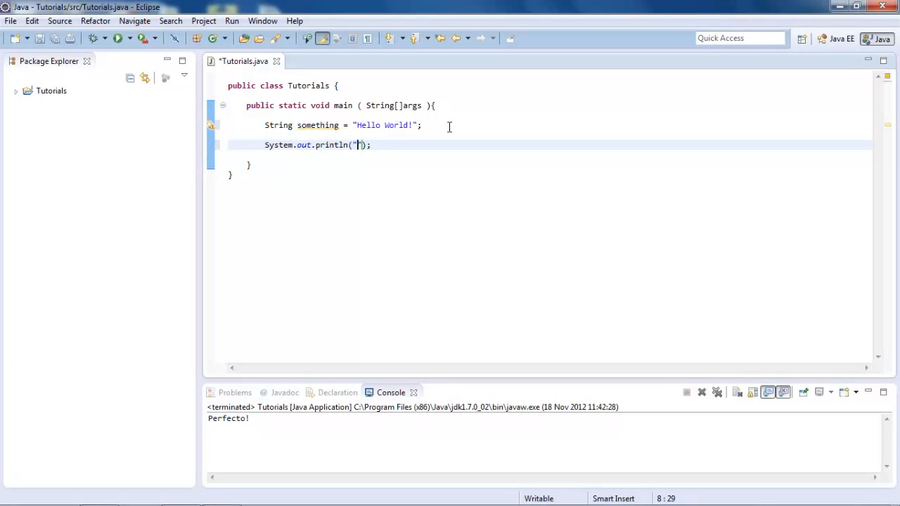
type("The string i")
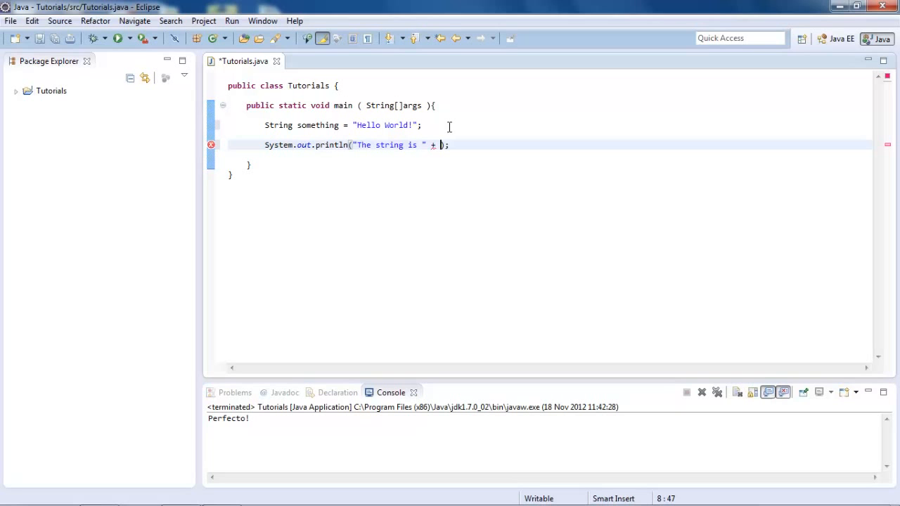
type("something.length() +")
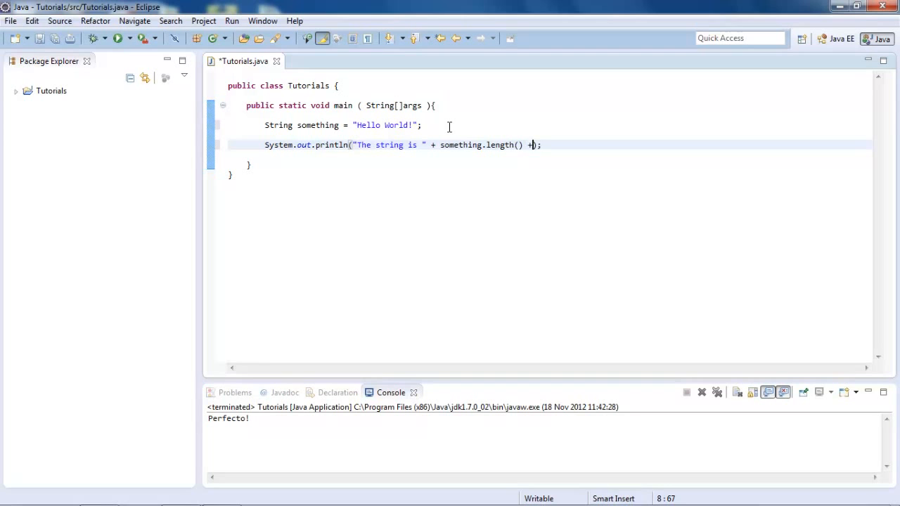
type("\" c\"")
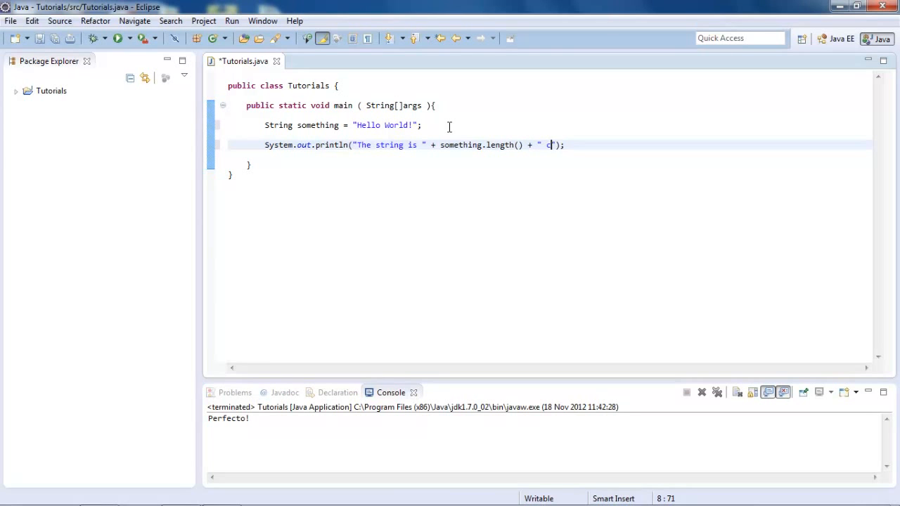
type("haracters long!")
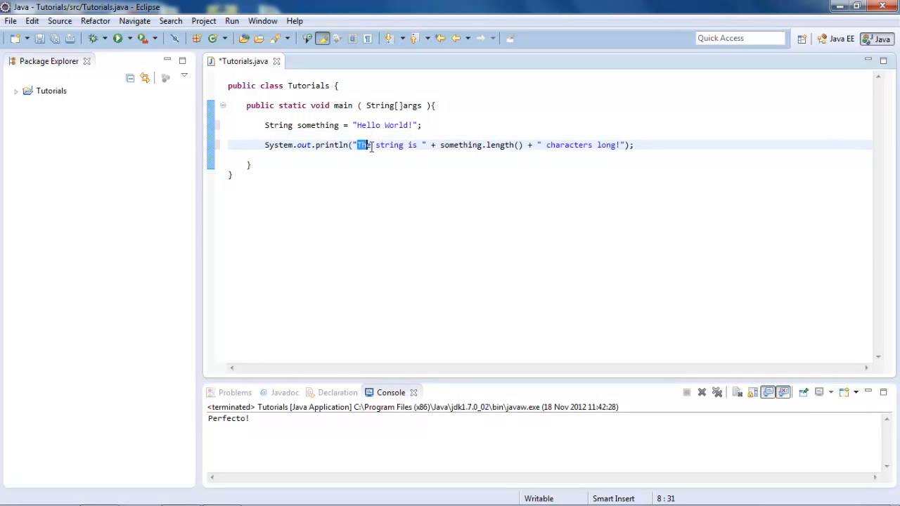
left_click_drag(362, 145, 417, 145)
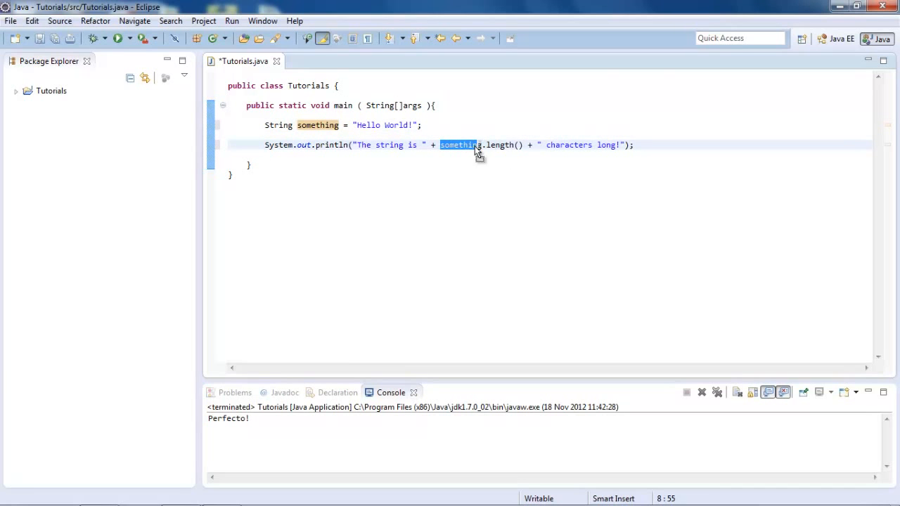
left_click(517, 145)
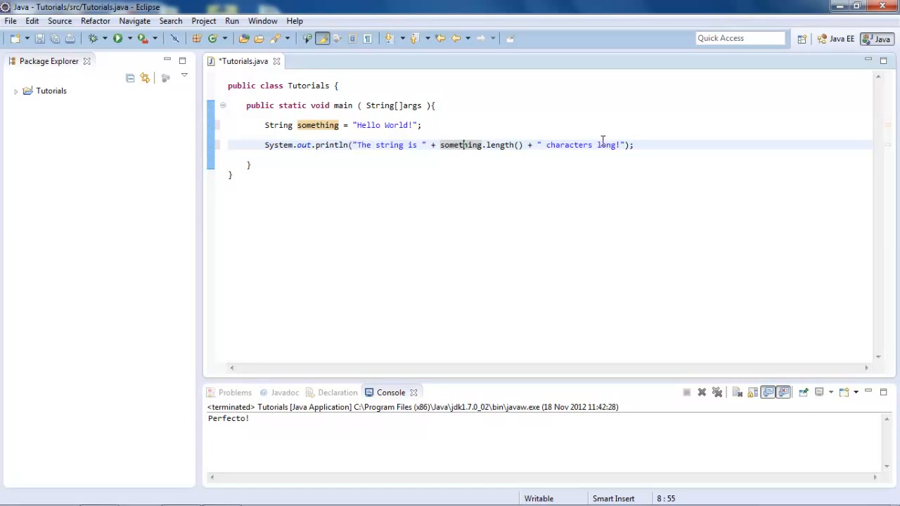
Step: Save and run Tutorials.java, showing "The string is 12 characters long!" in the console
left_click(40, 38)
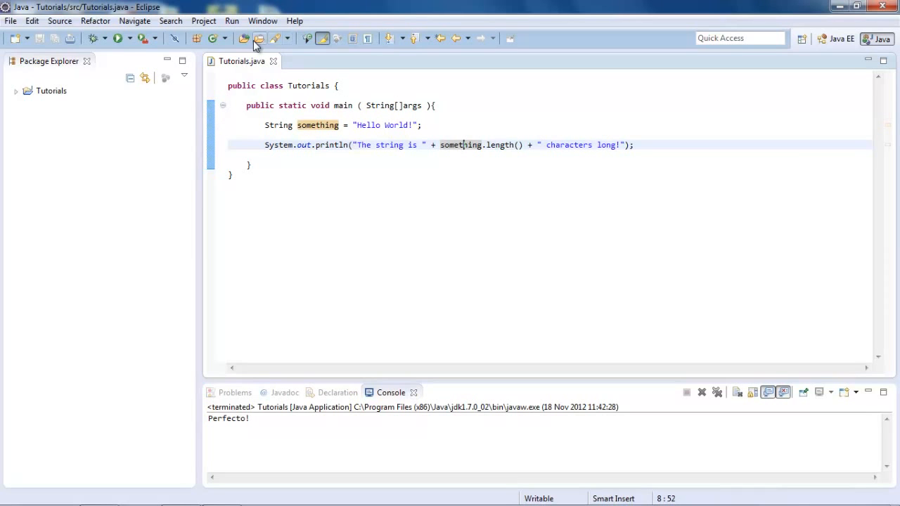
left_click(118, 39)
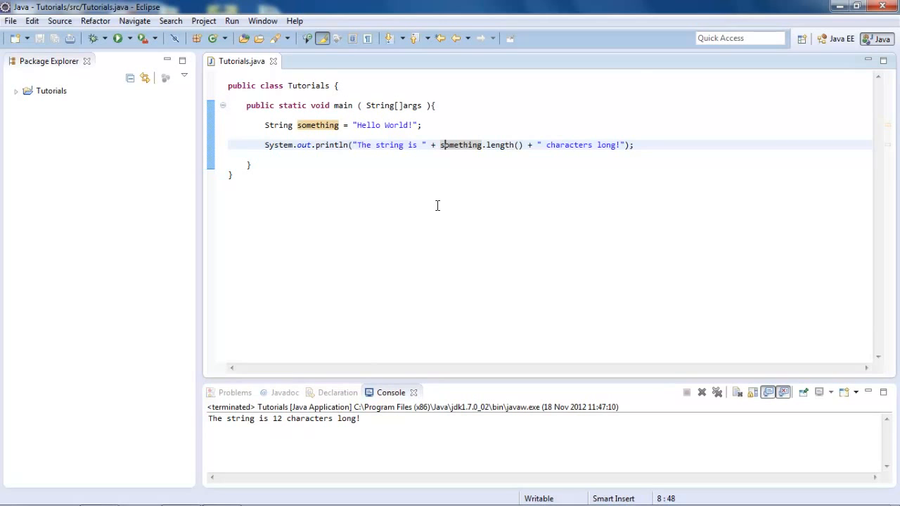
left_click(425, 175)
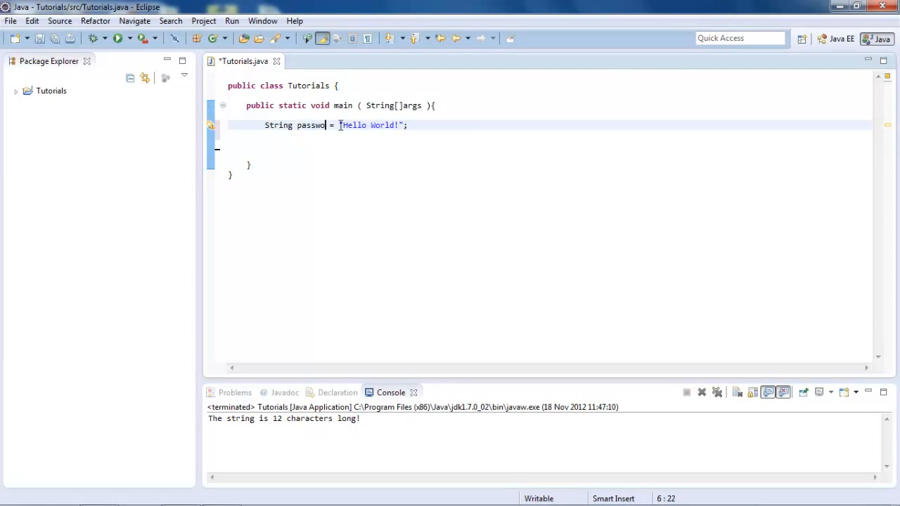
type("rd")
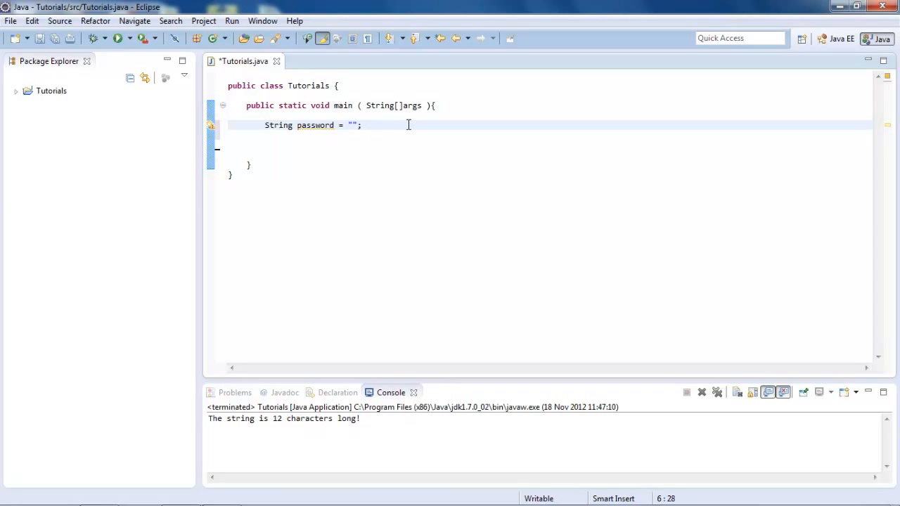
type("Password")
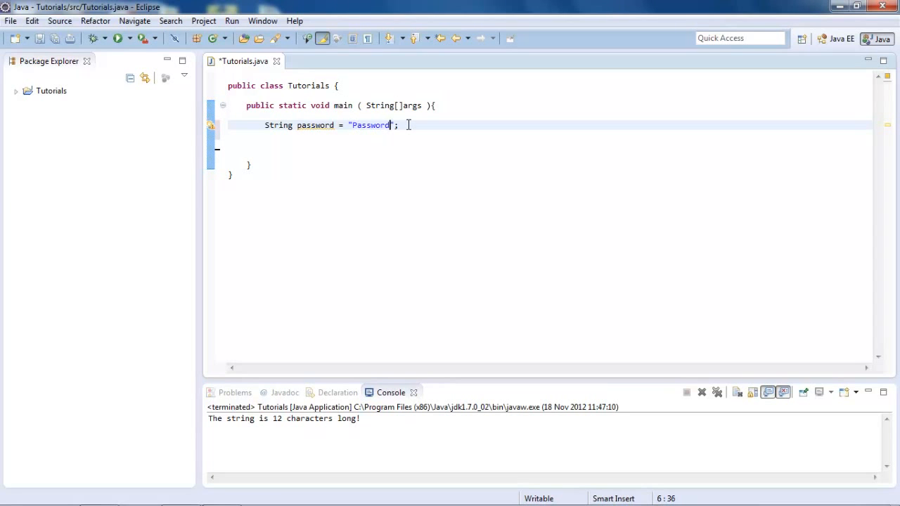
type("1234")
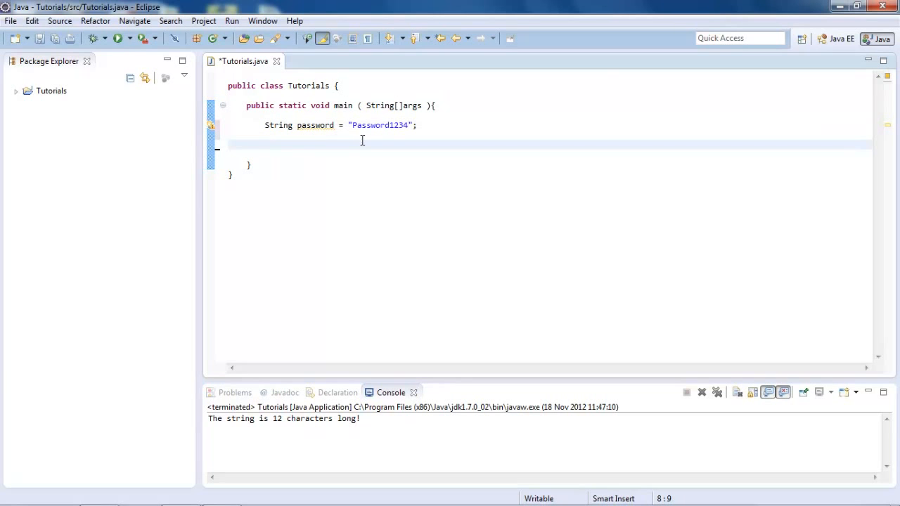
double_click(369, 125)
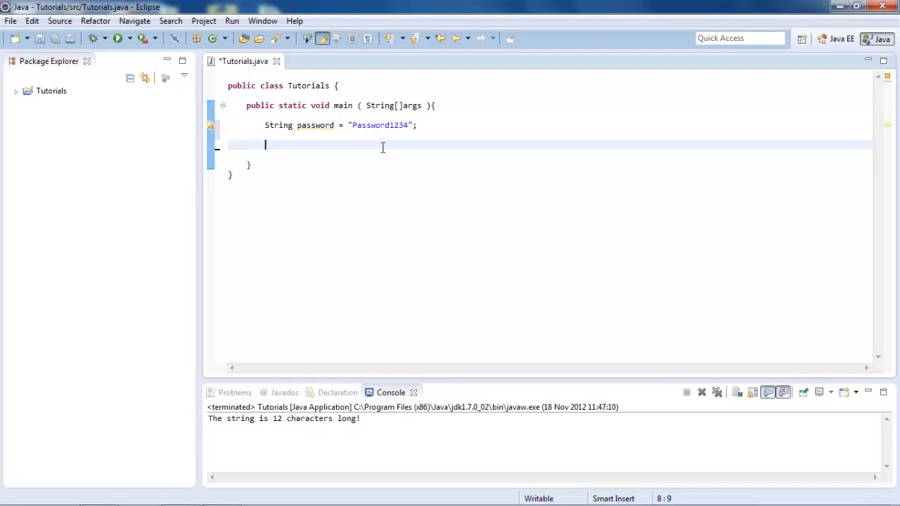
Step: Add an if block checking password.length() < 8
type("if(){")
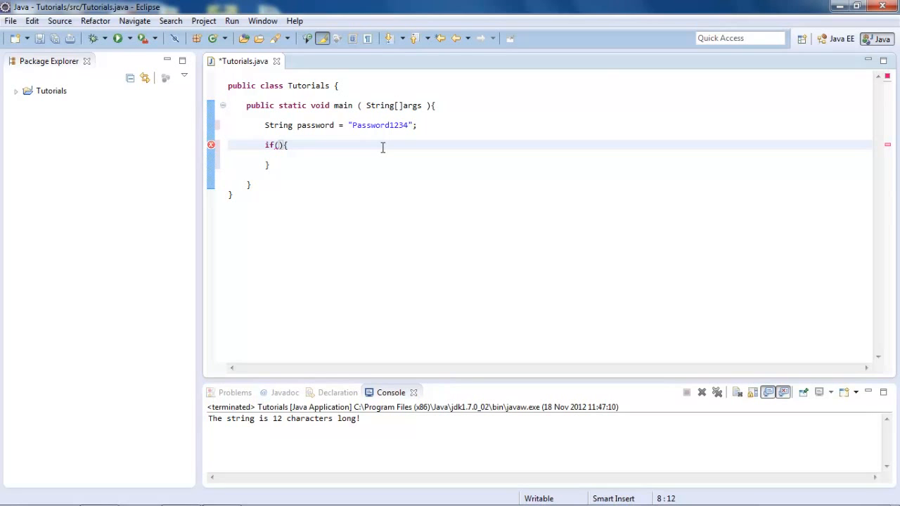
type("password.length() <")
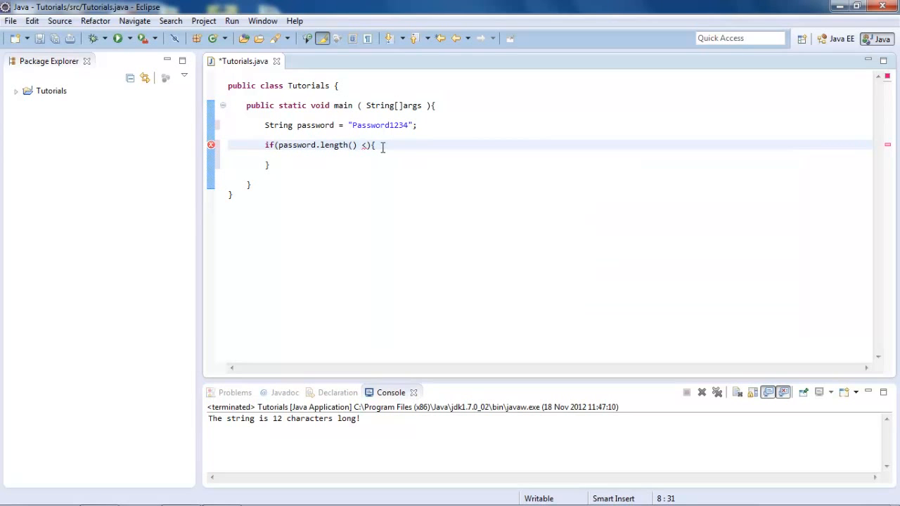
type("8")
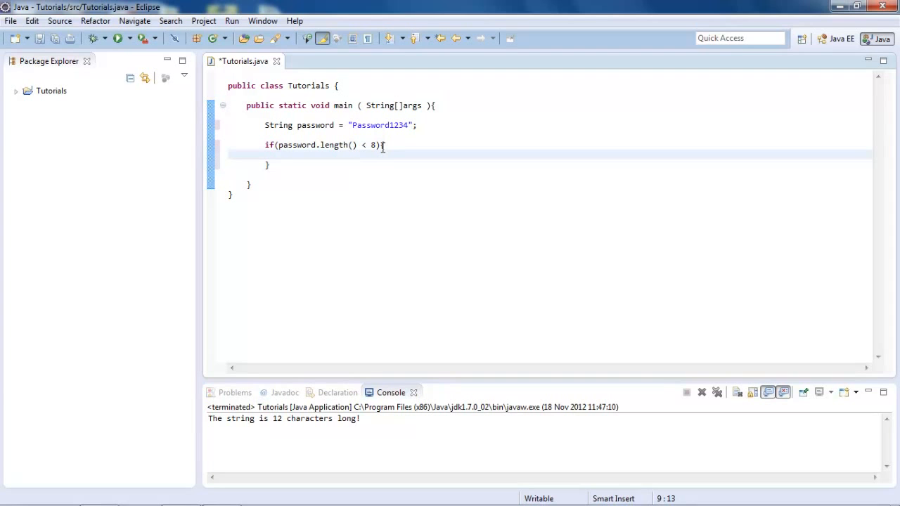
Step: Print "Your password is too short! Must be more than 8 characters." inside the if
type("System")
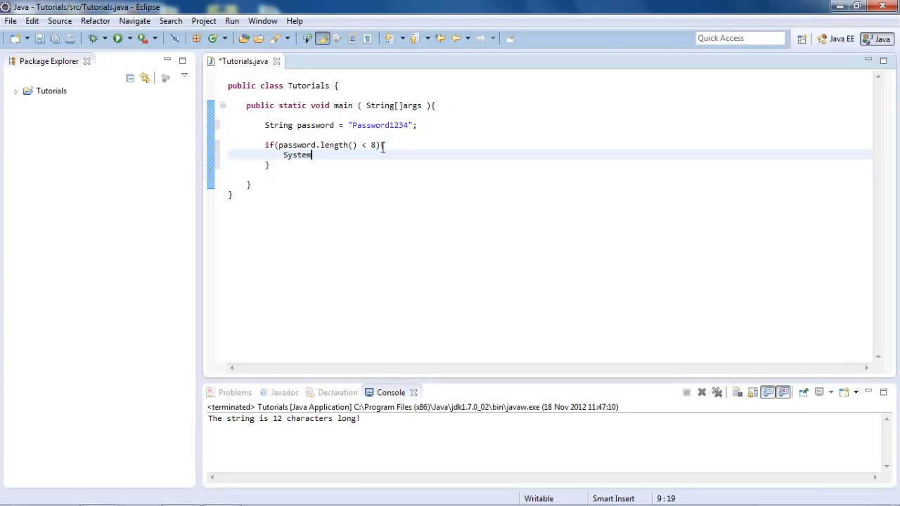
type(".out.prin")
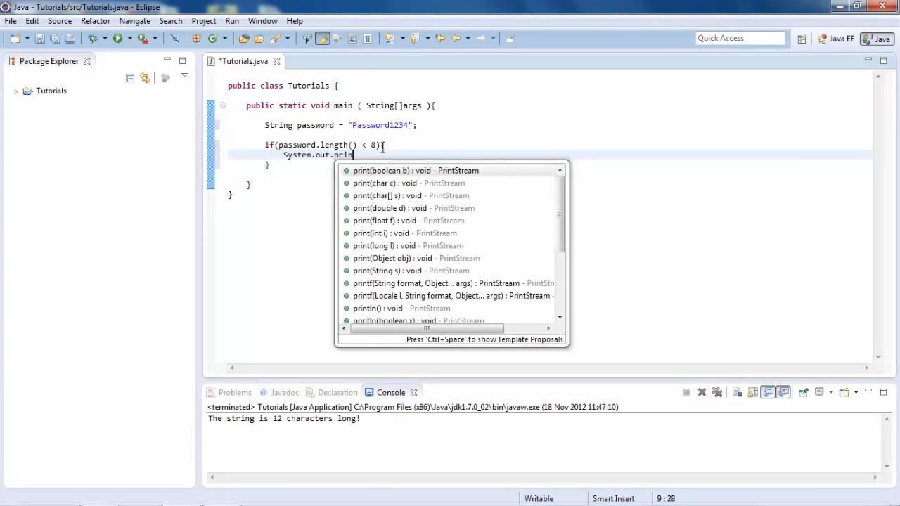
type("tln(")
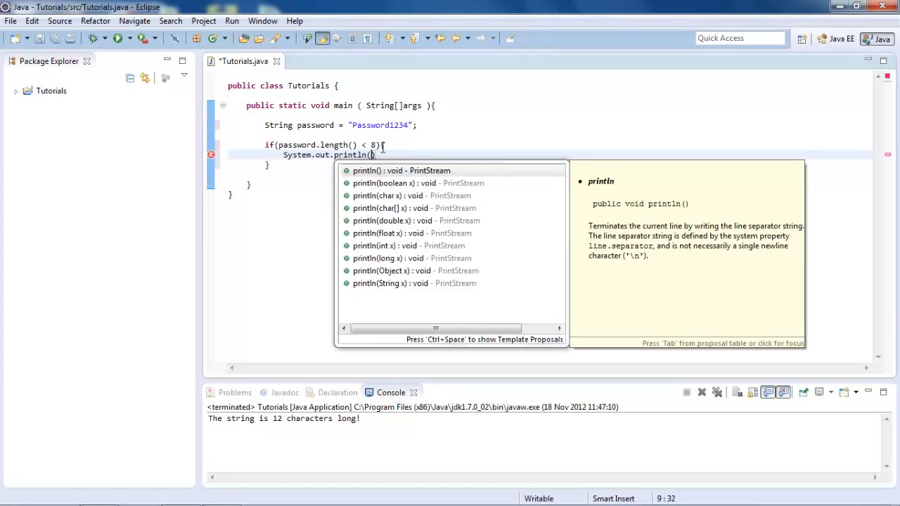
type("\"Your password is")
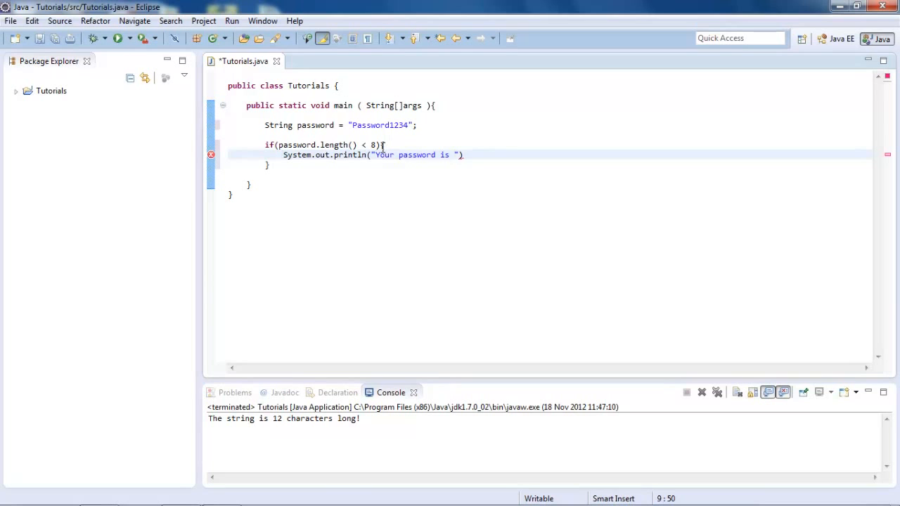
type("too short")
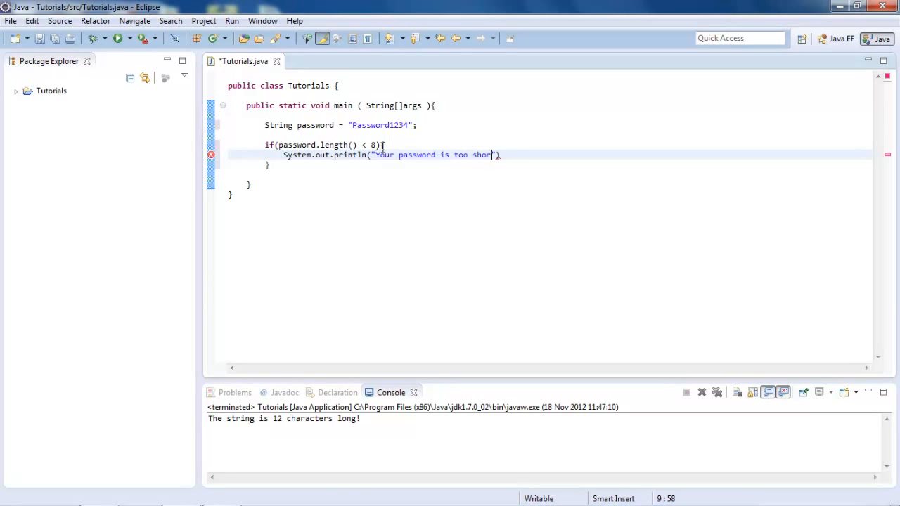
type("! Must be more than 8 cha")
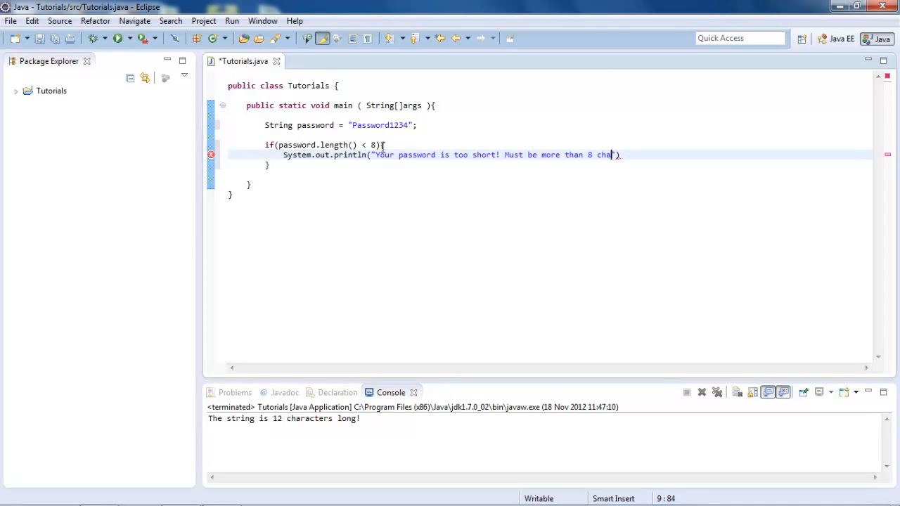
type("racters.")
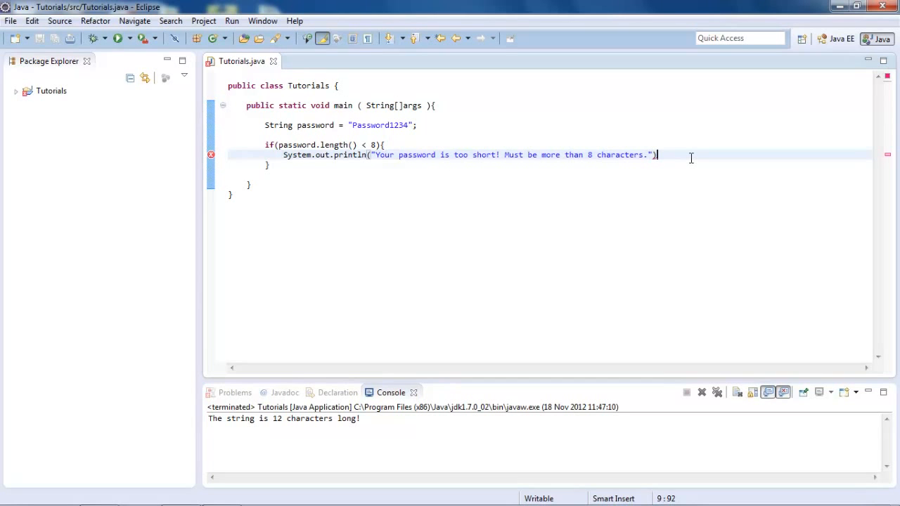
type(";")
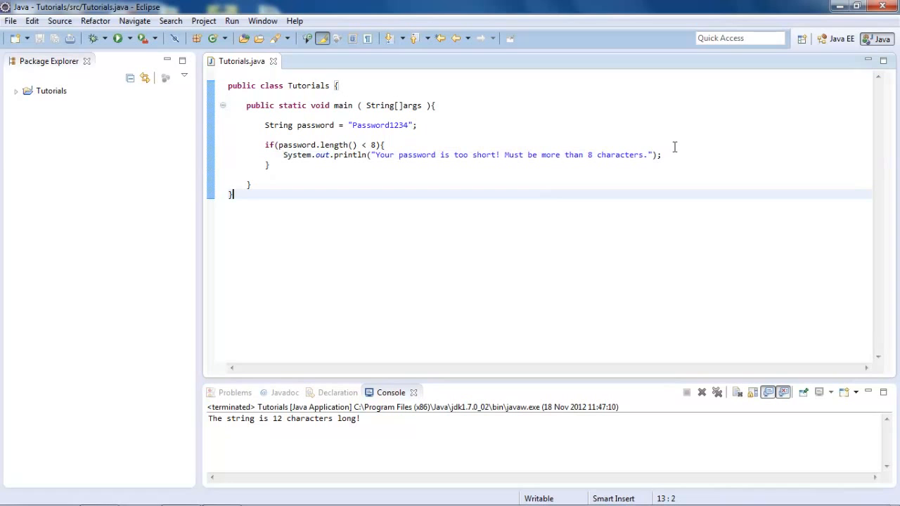
mouse_move(359, 156)
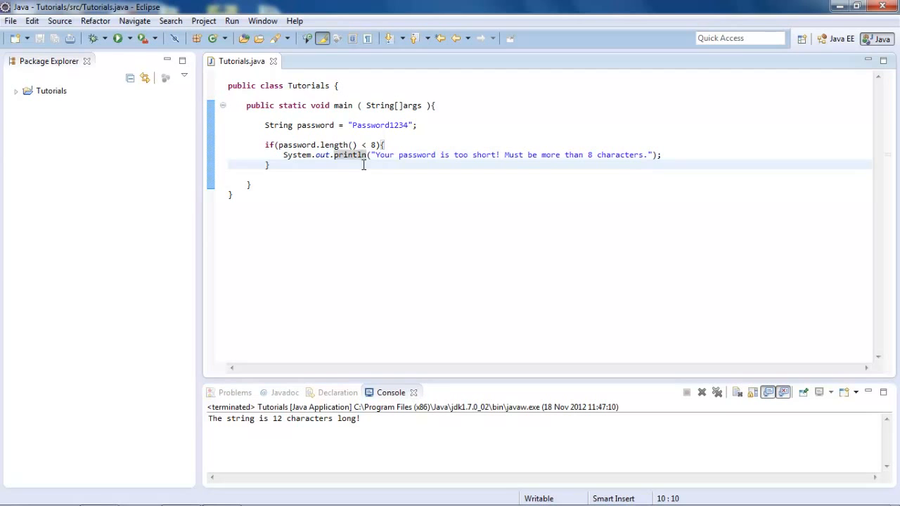
Step: Add an else block whose copied println message ends with "a good length!"
type("else")
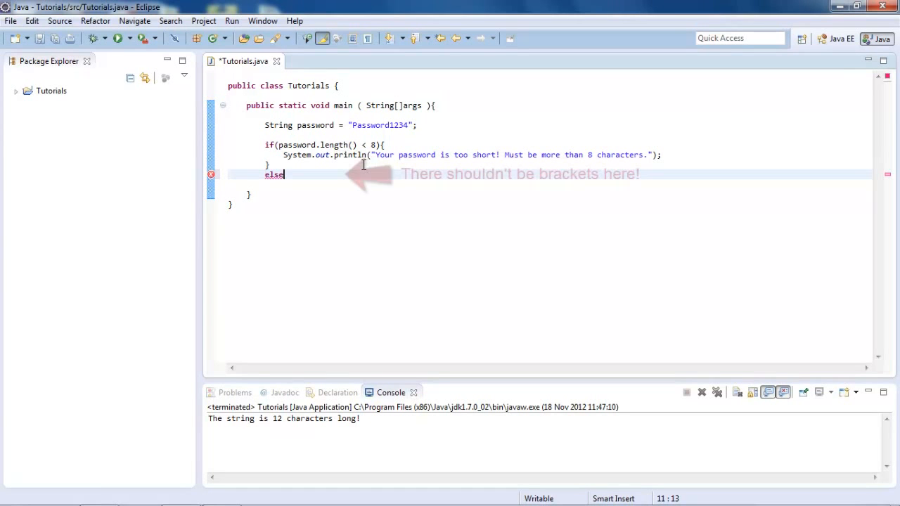
type("()")
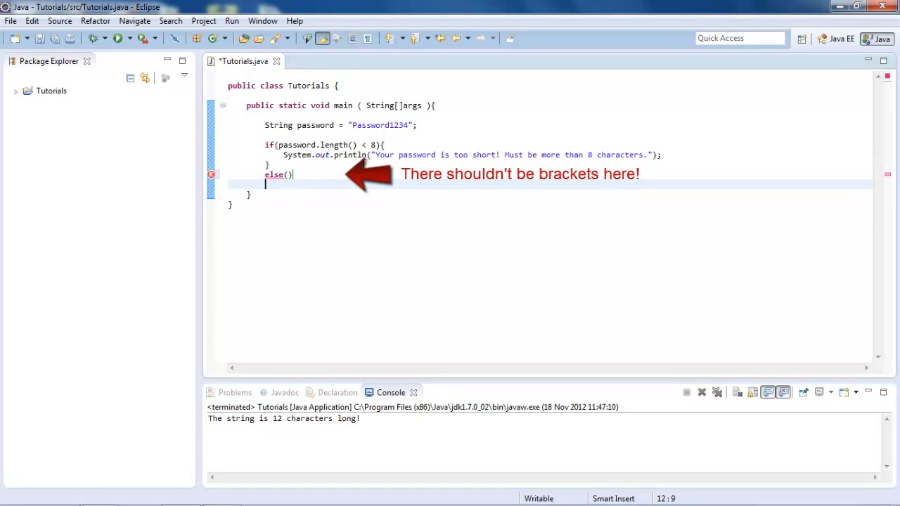
key("Enter")
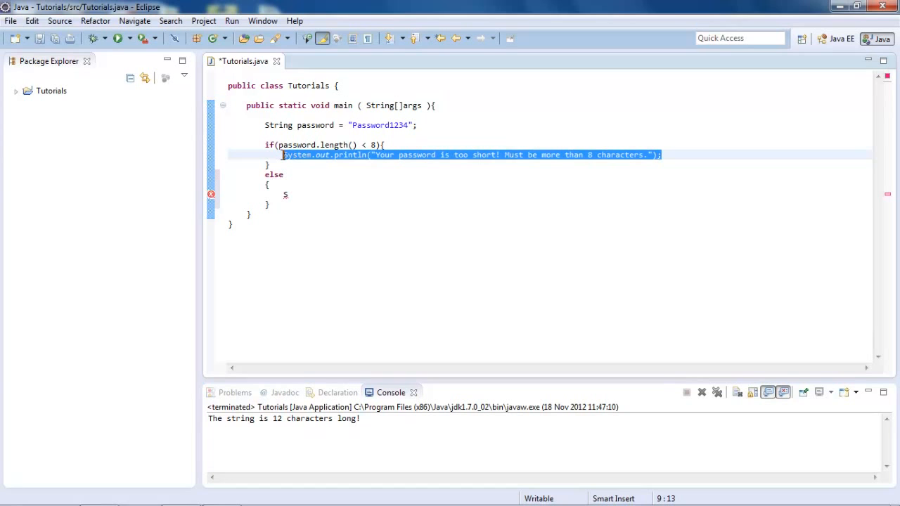
left_click(288, 195)
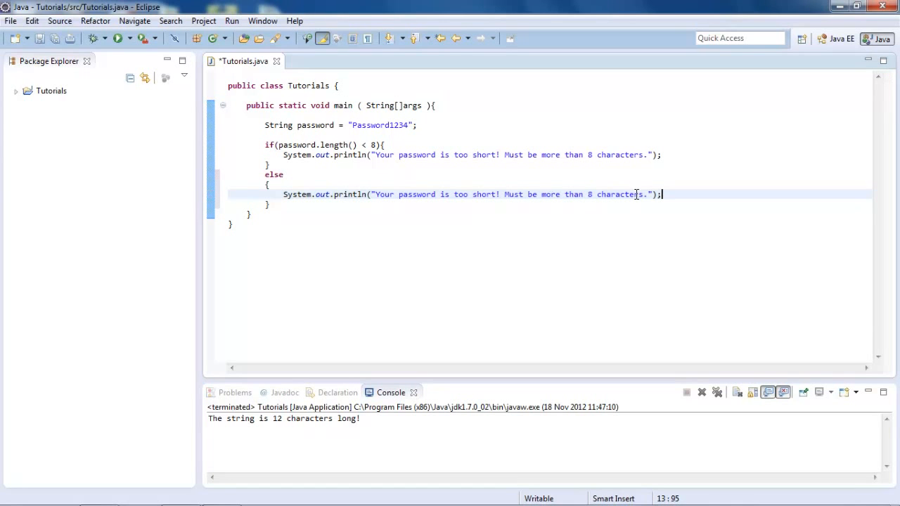
left_click_drag(645, 194, 377, 194)
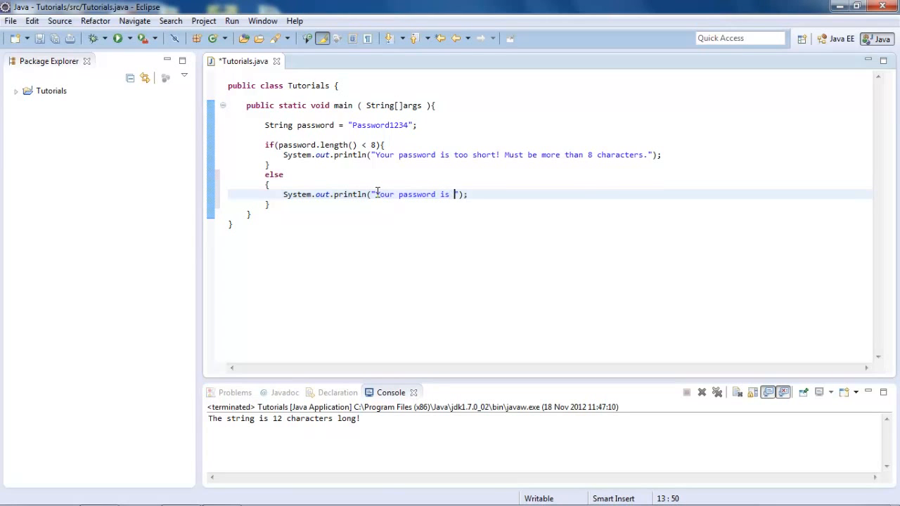
type("a good len")
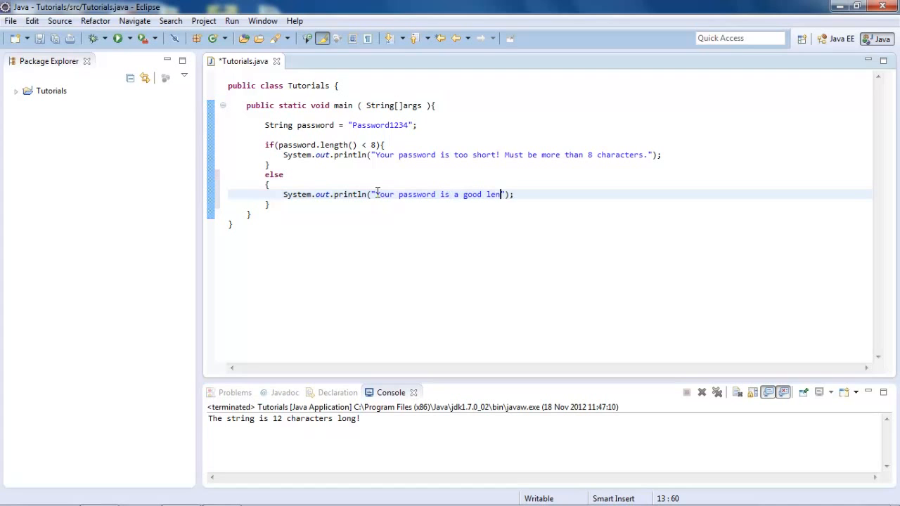
type("gth!")
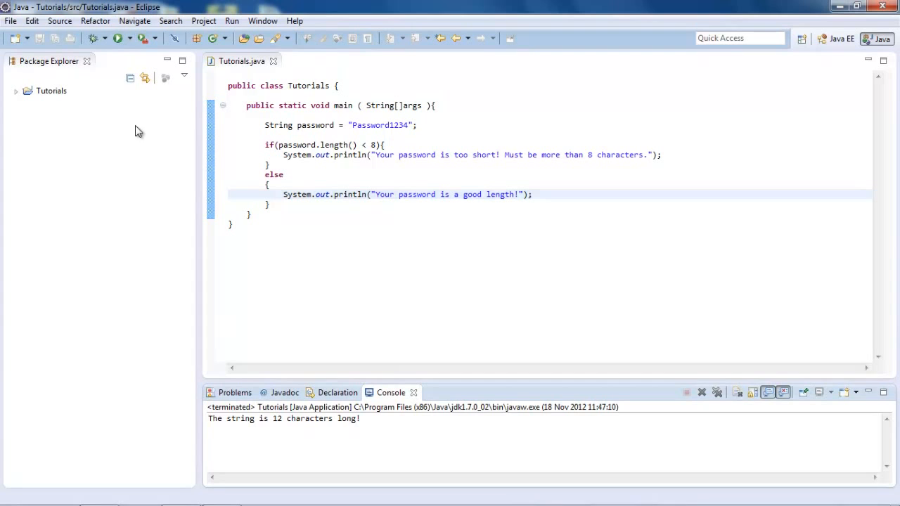
Step: Run Tutorials to print "Your password is a good length!" in the console
left_click(118, 38)
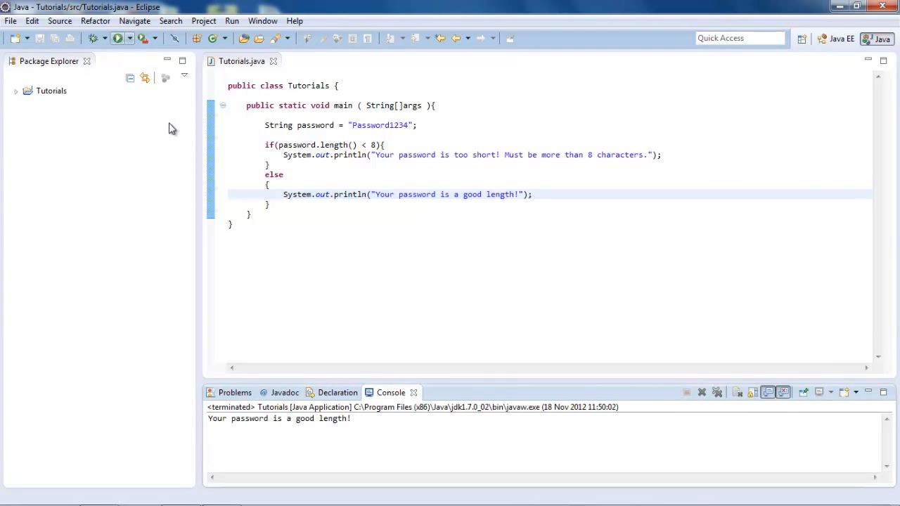